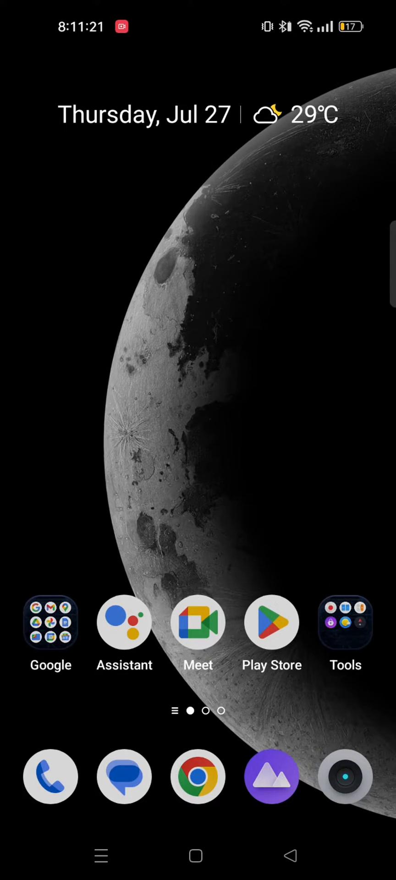
Launch the Play Store from its home-screen icon
left_click(272, 622)
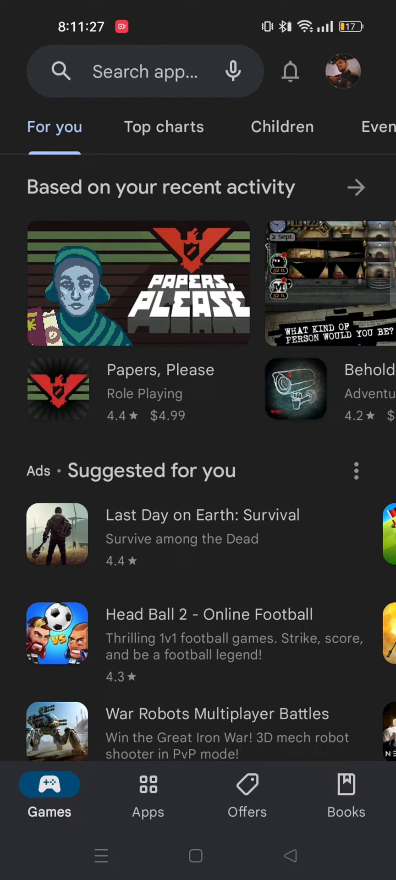
left_click(341, 71)
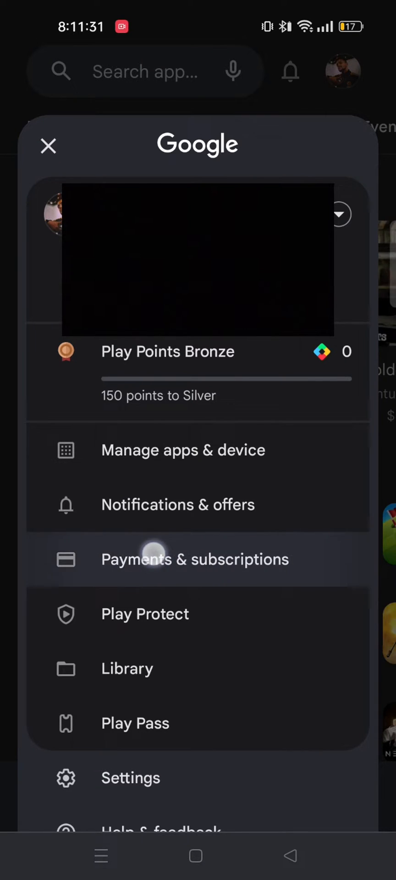
left_click(195, 559)
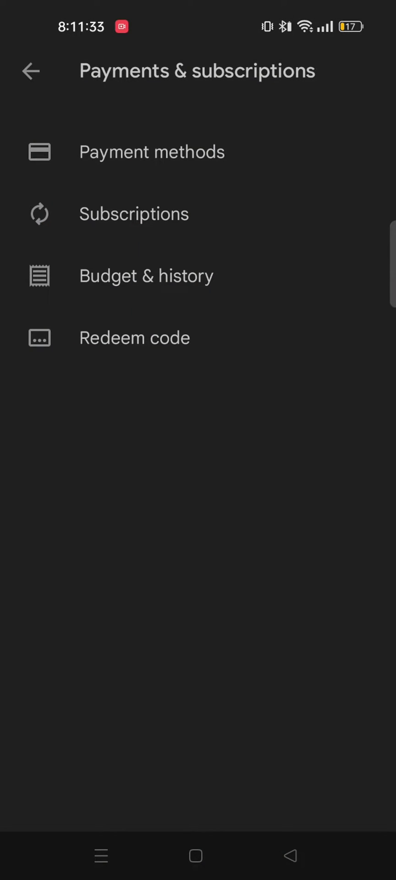
left_click(151, 151)
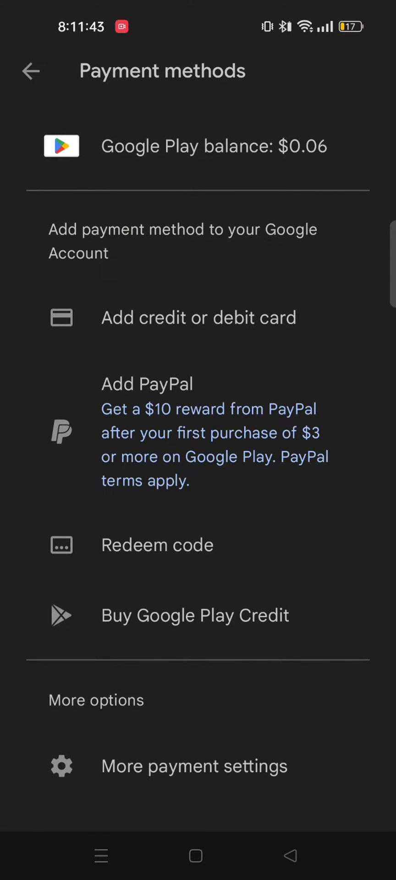
left_click(31, 70)
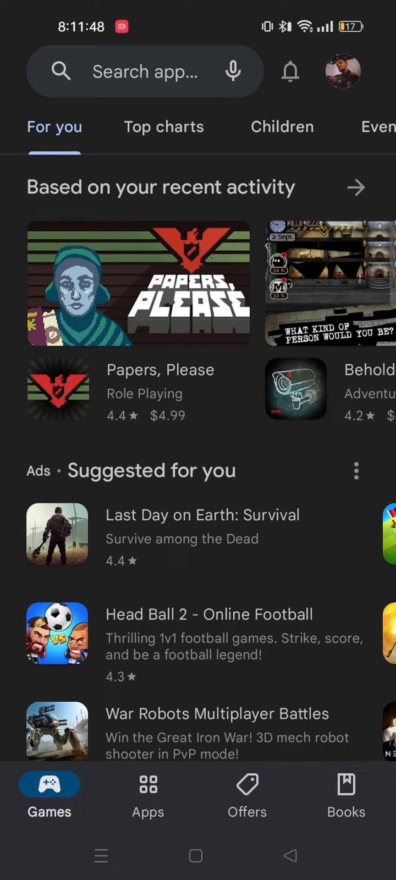
Switch Google Play to the second signed-in Google account via the avatar's account list
left_click(341, 71)
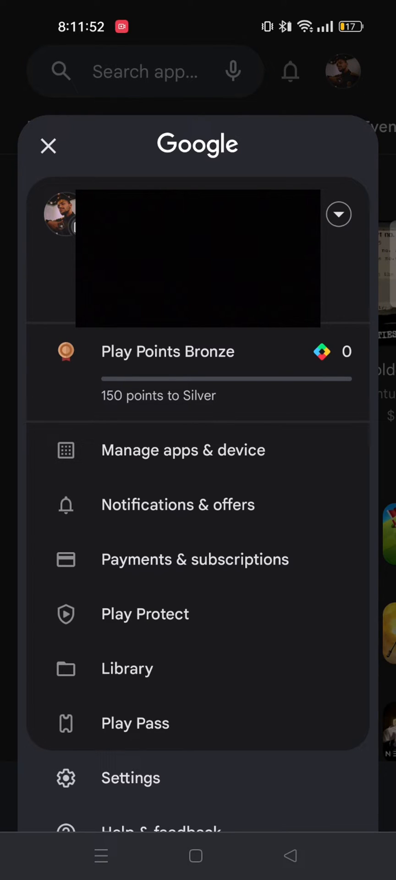
left_click(338, 214)
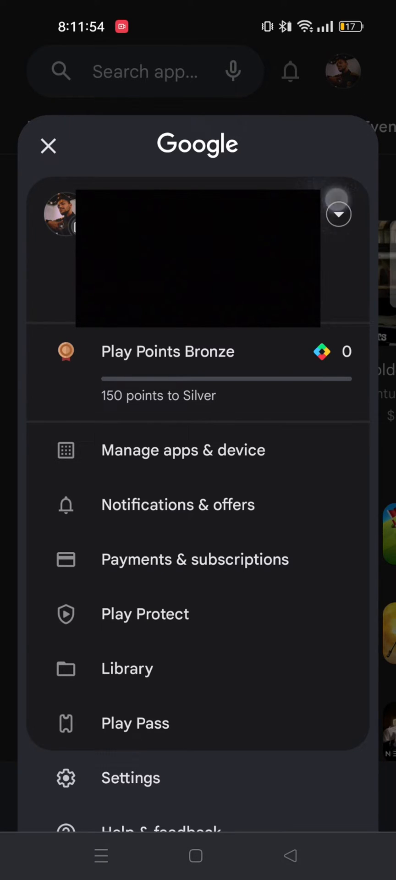
left_click(338, 214)
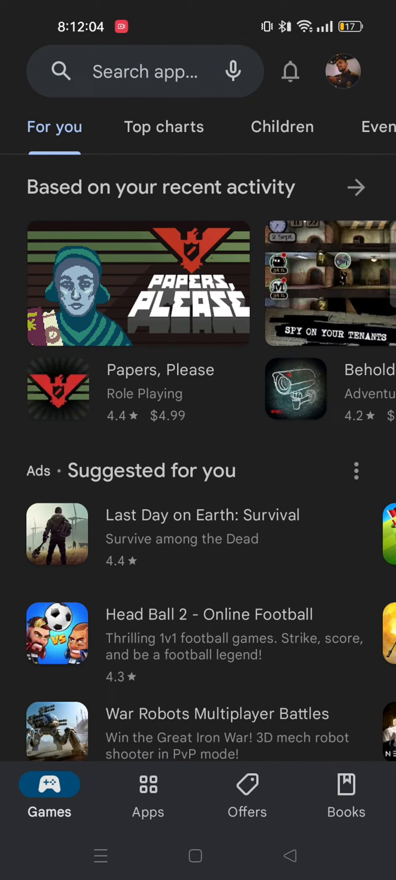
left_click(341, 71)
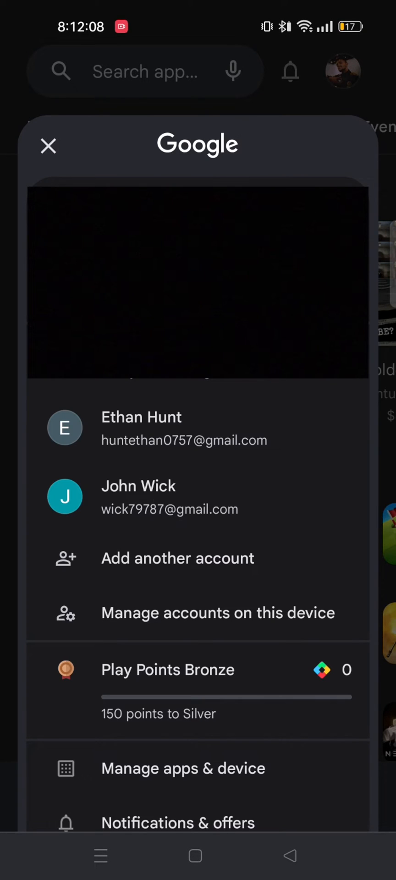
left_click(48, 146)
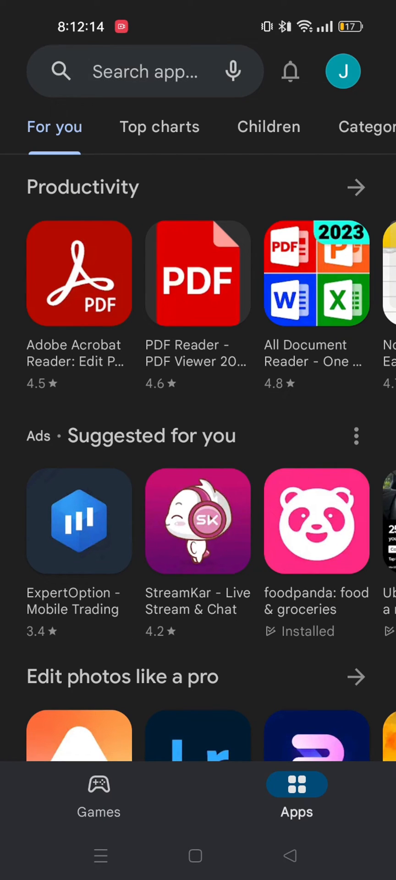
Go to Payments & subscriptions, then Payment methods, for the new account
left_click(343, 71)
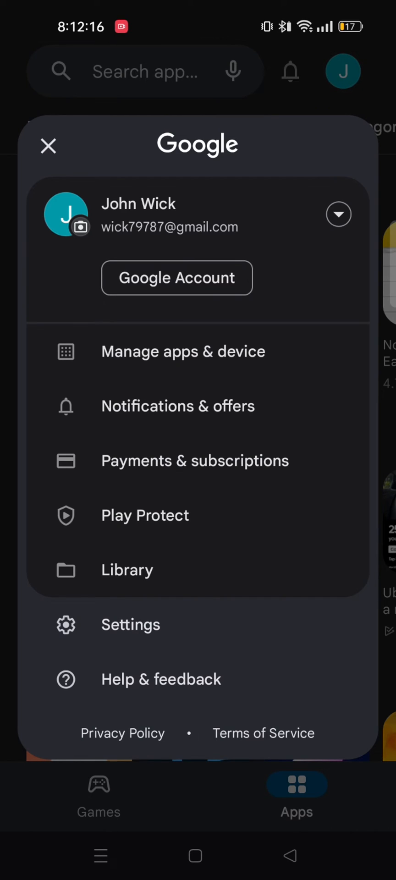
left_click(153, 460)
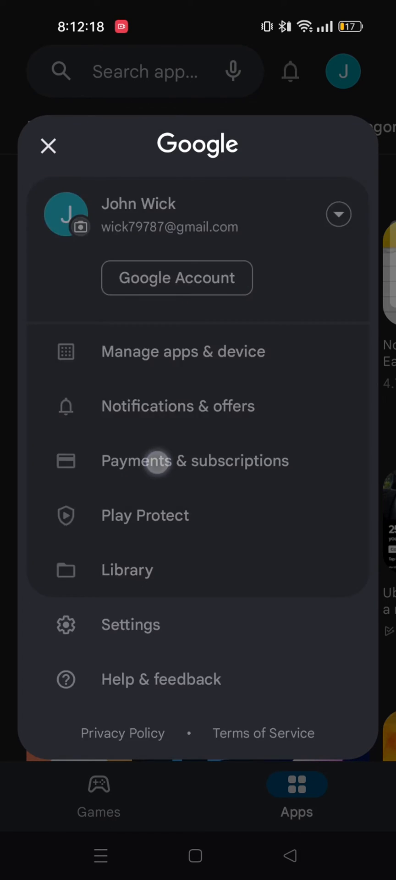
left_click(196, 460)
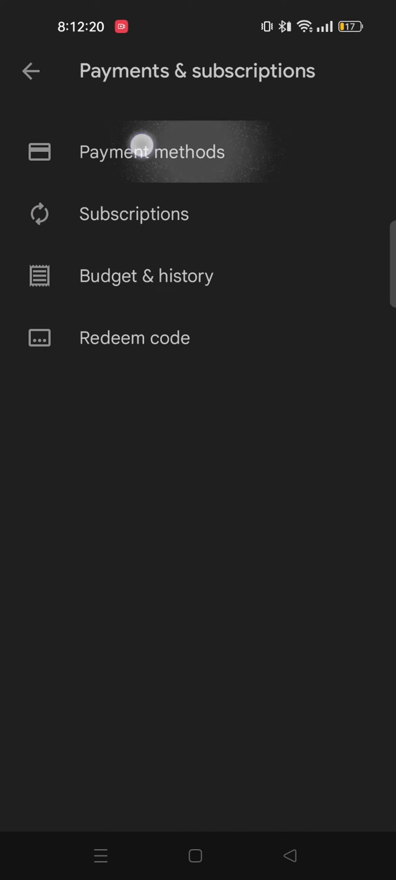
left_click(152, 152)
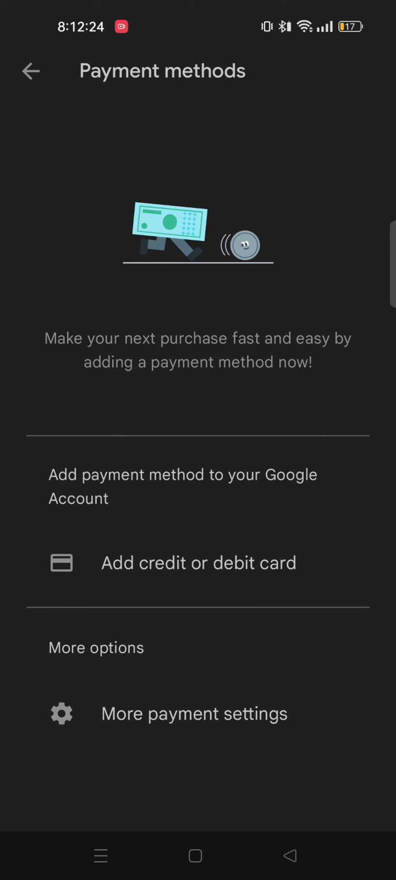